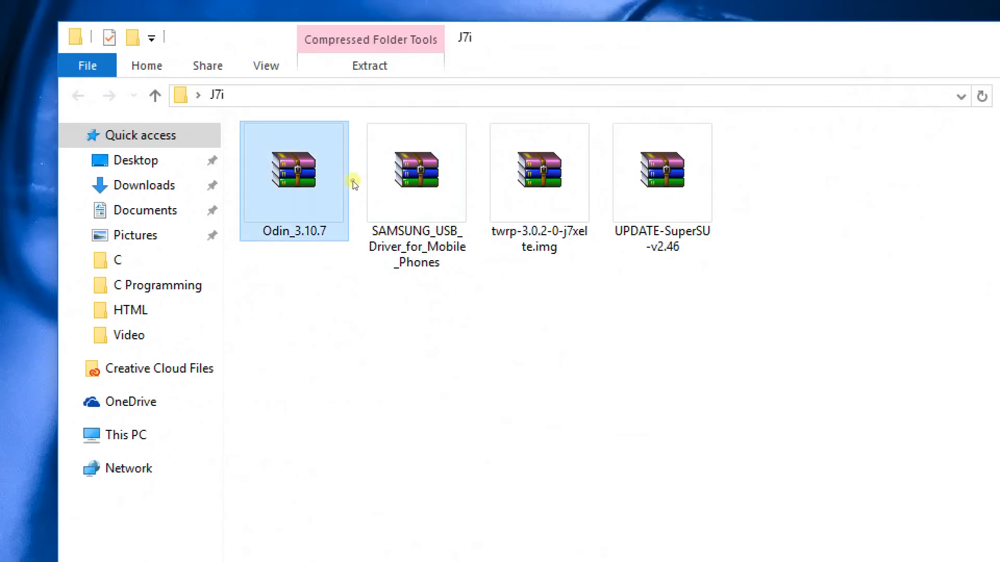
Step: Select the downloaded archives in the J7i folder, ending on Odin_3.10.7
{"action": "left_click", "coordinate": [416, 172]}
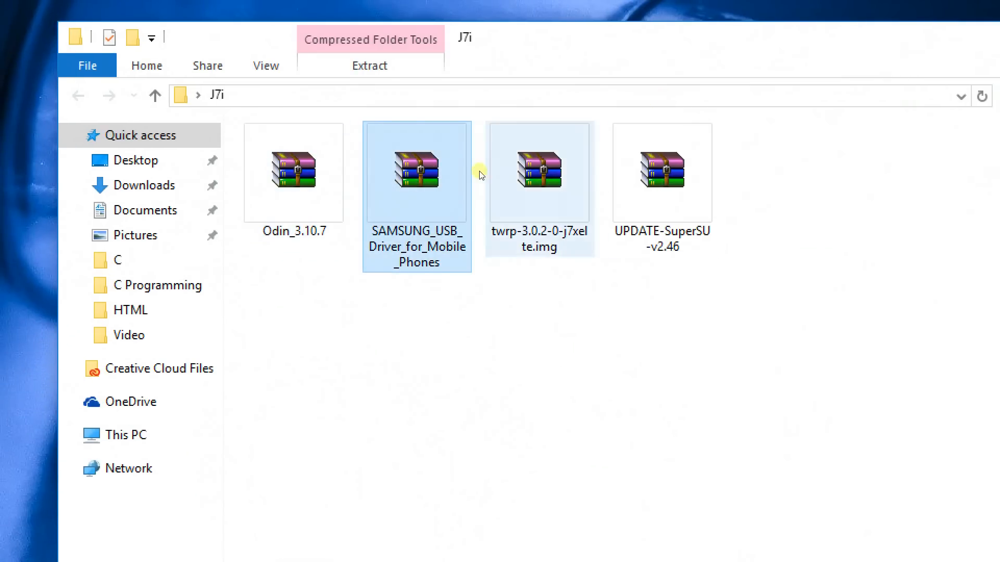
{"action": "left_click", "coordinate": [662, 172]}
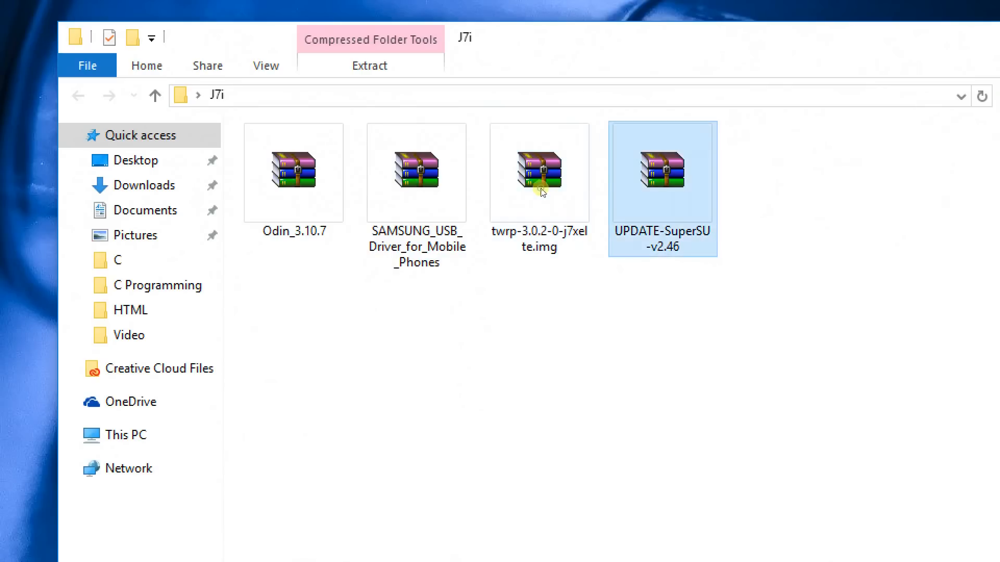
{"action": "left_click", "coordinate": [415, 172]}
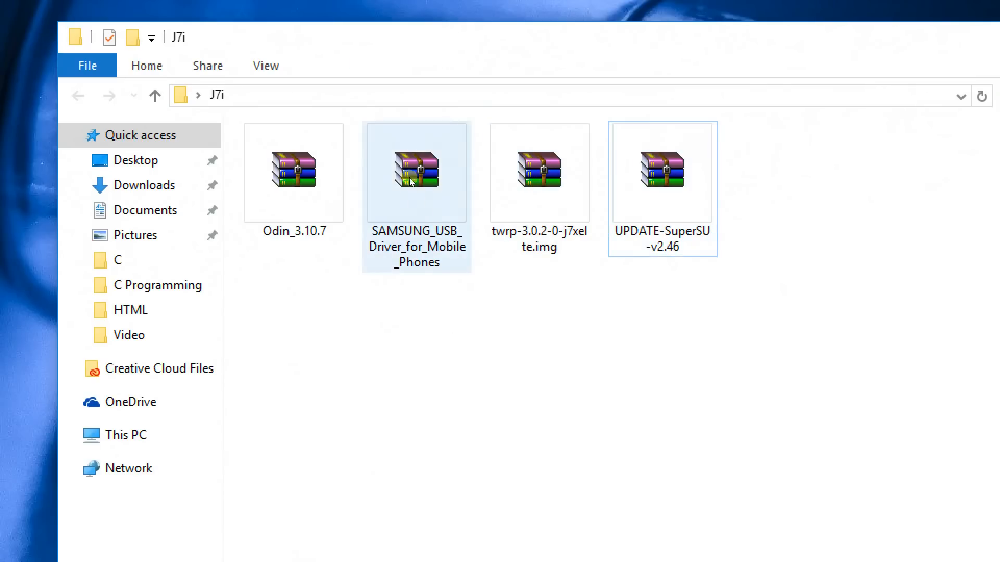
{"action": "left_click", "coordinate": [293, 172]}
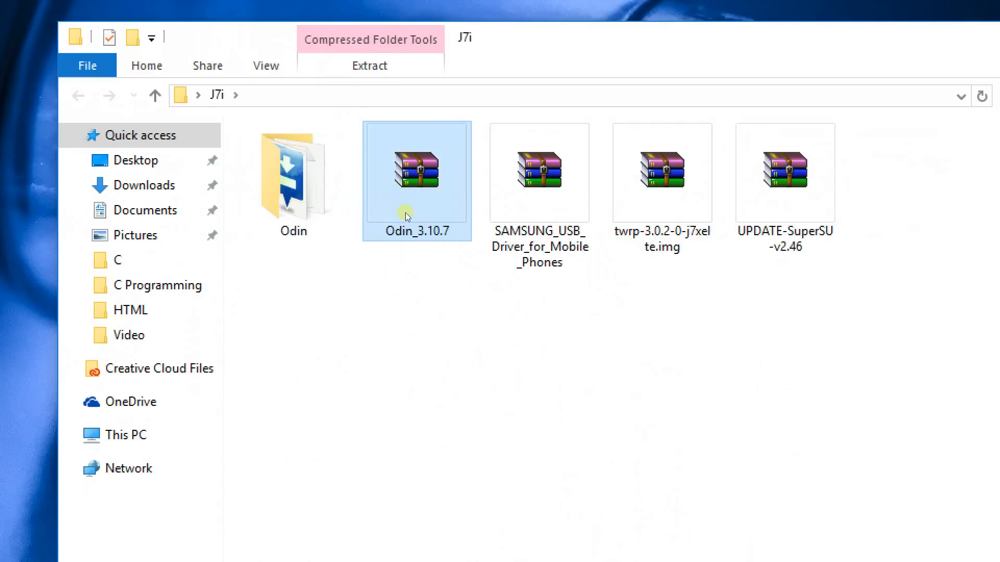
{"action": "mouse_move", "coordinate": [417, 175]}
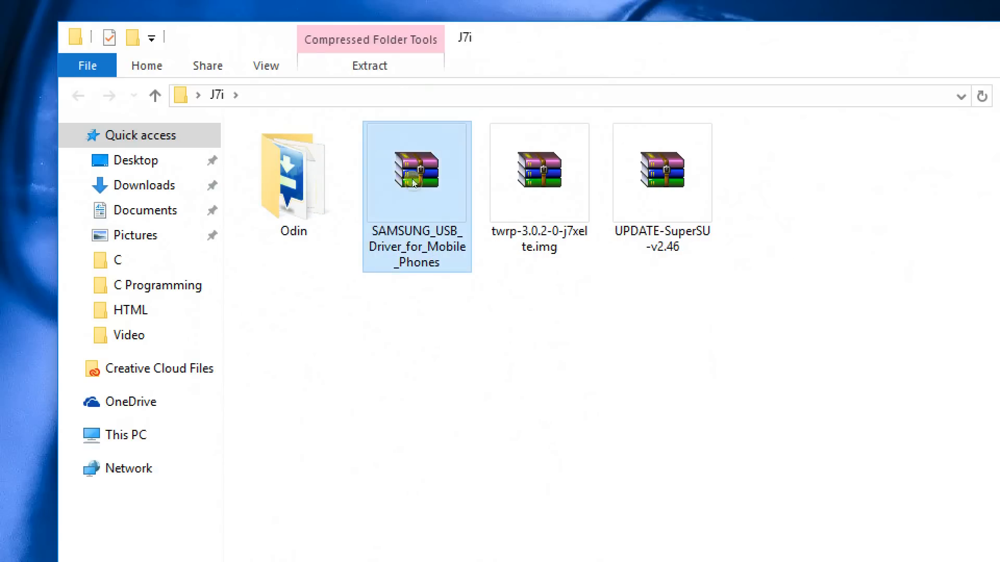
Step: Extract the Samsung USB driver archive into J7i and delete the leftover archive
{"action": "right_click", "coordinate": [415, 171]}
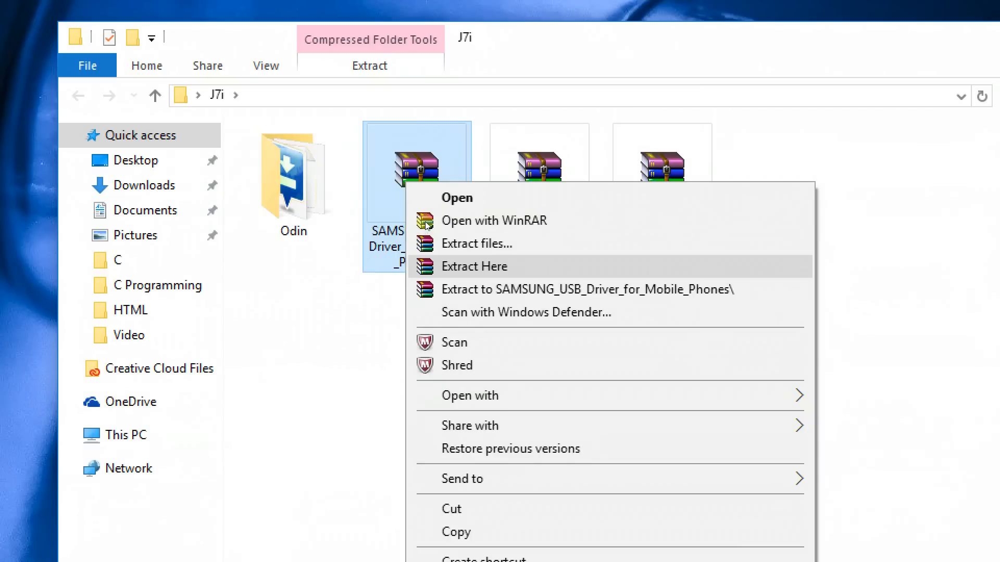
{"action": "left_click", "coordinate": [474, 265]}
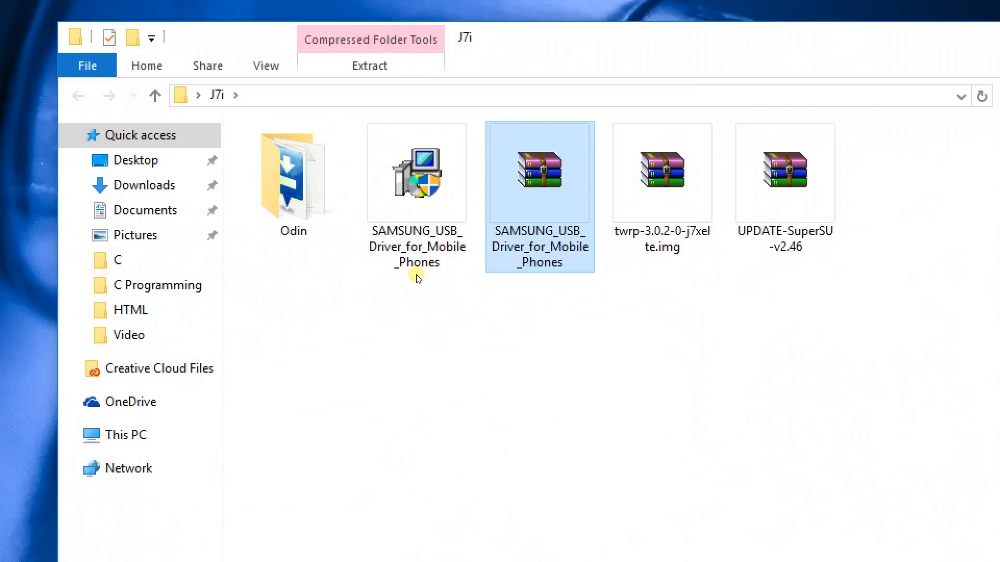
{"action": "mouse_move", "coordinate": [478, 184]}
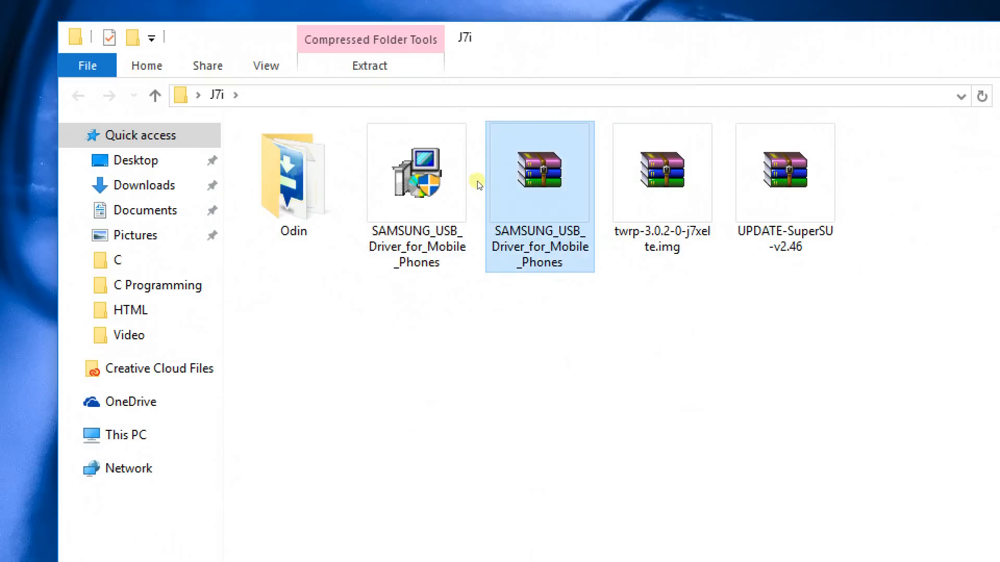
{"action": "key", "text": "Delete"}
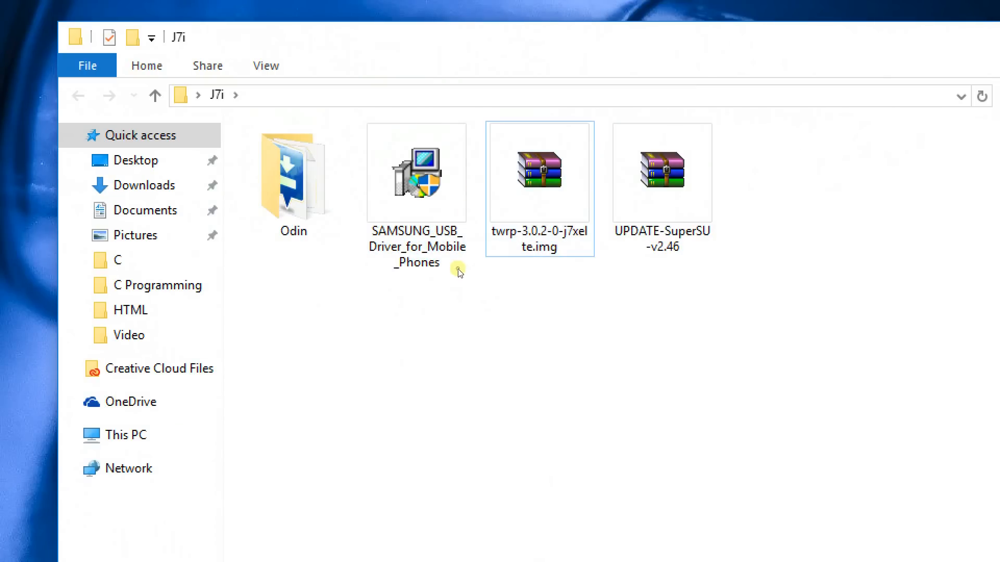
Step: Run the Samsung USB driver installer and decline reinstalling the already-installed driver
{"action": "left_click", "coordinate": [415, 172]}
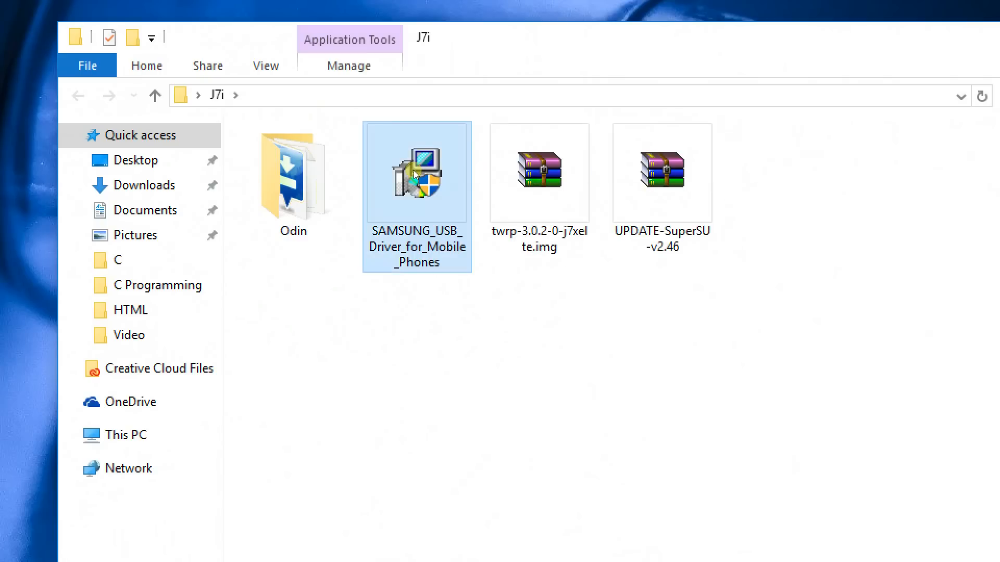
{"action": "double_click", "coordinate": [417, 171]}
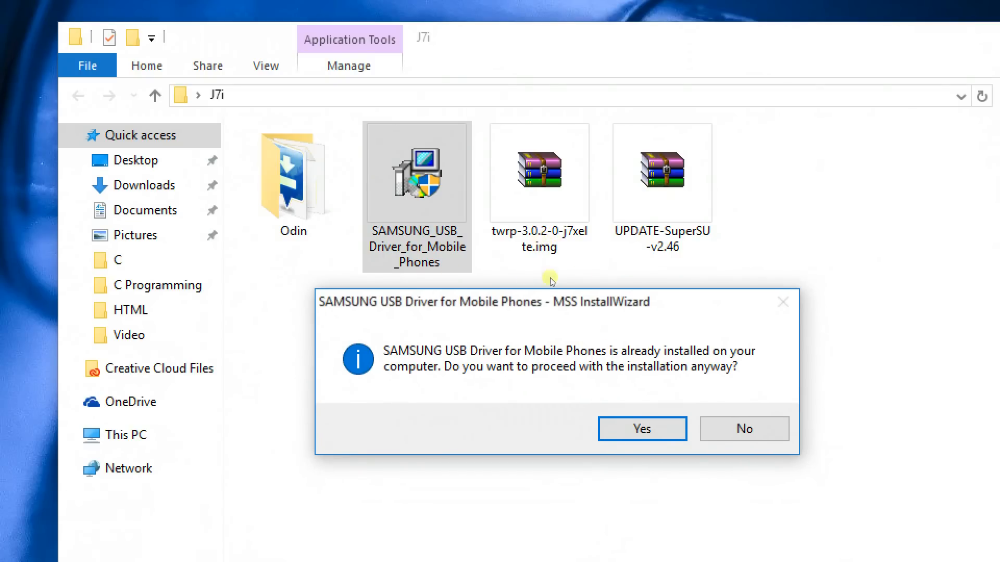
{"action": "left_click", "coordinate": [742, 428]}
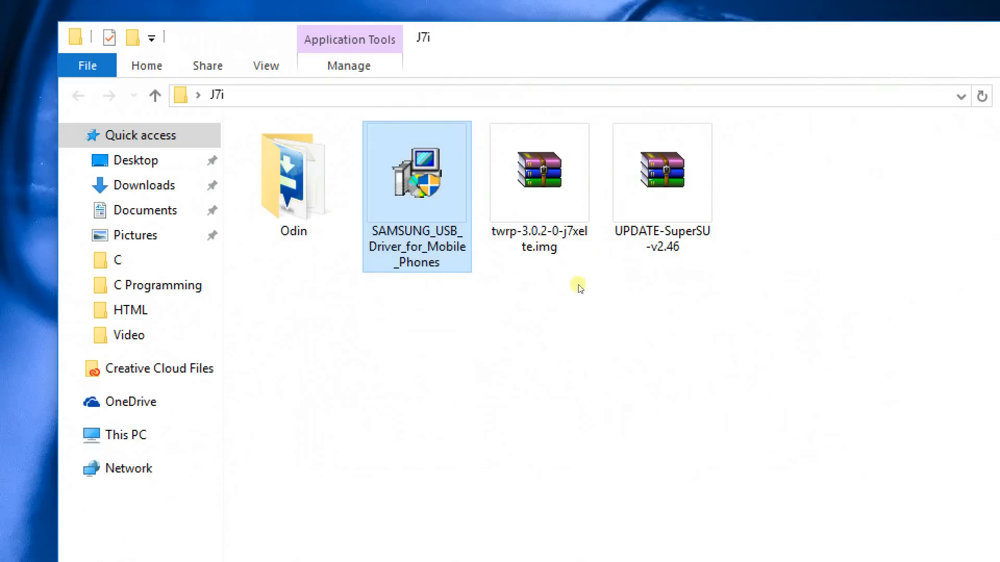
{"action": "left_click", "coordinate": [662, 172]}
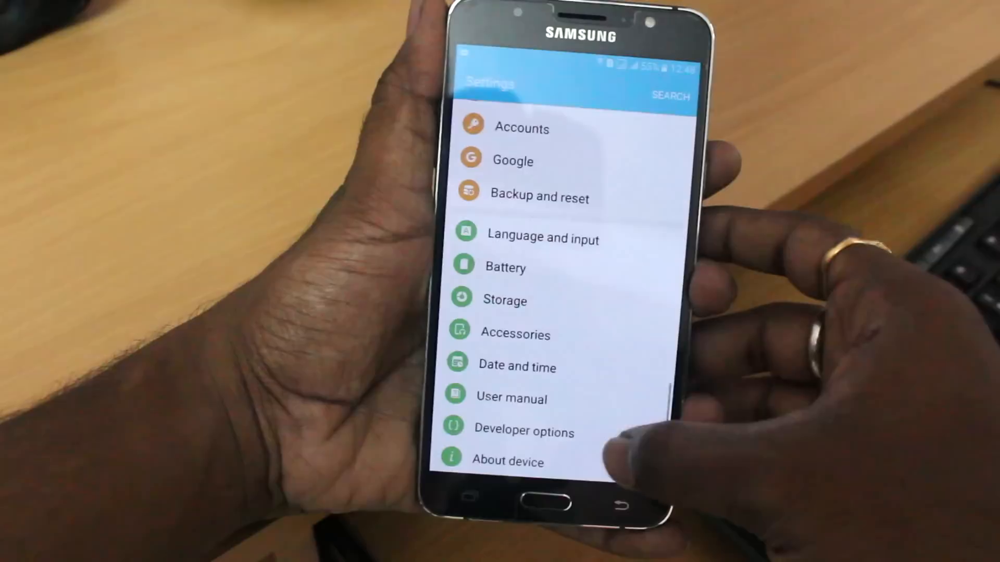
Step: Show the phone's Developer options in Settings with OEM unlock switched on
{"action": "left_click", "coordinate": [508, 461]}
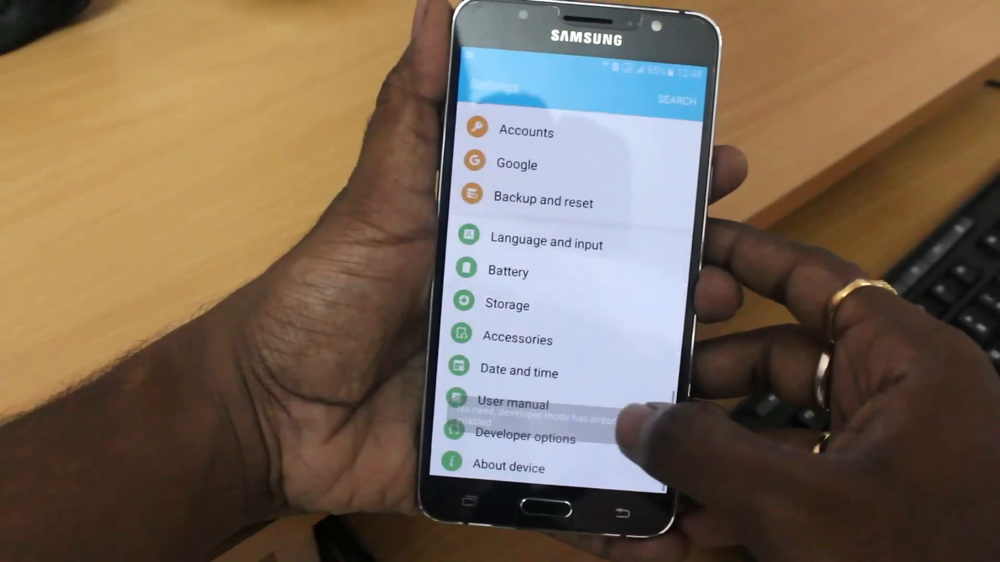
{"action": "left_click", "coordinate": [524, 438]}
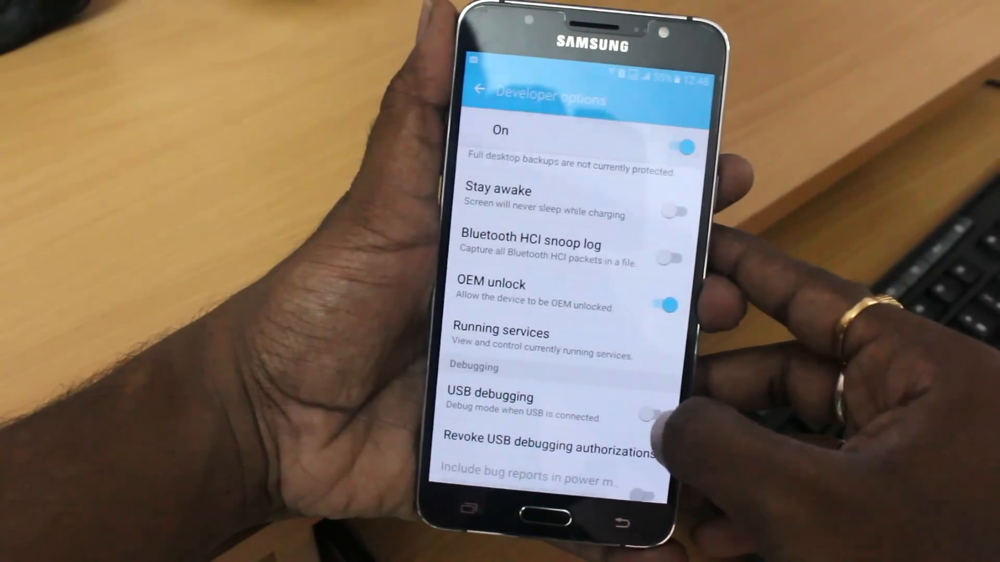
{"action": "left_click", "coordinate": [652, 416]}
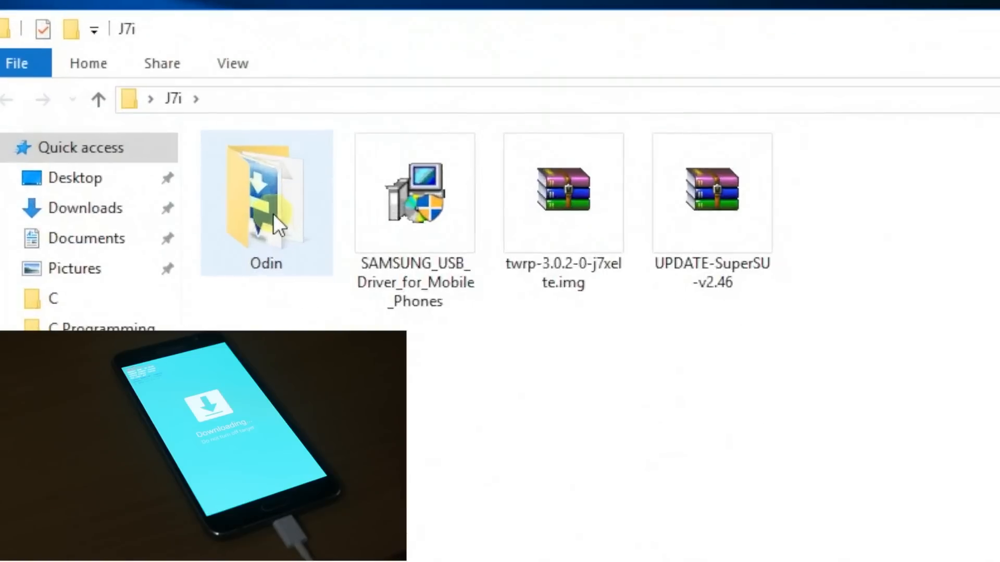
Step: Launch Odin3 v3.10.7 from the extracted Odin folder so it detects the phone on COM5
{"action": "double_click", "coordinate": [266, 198]}
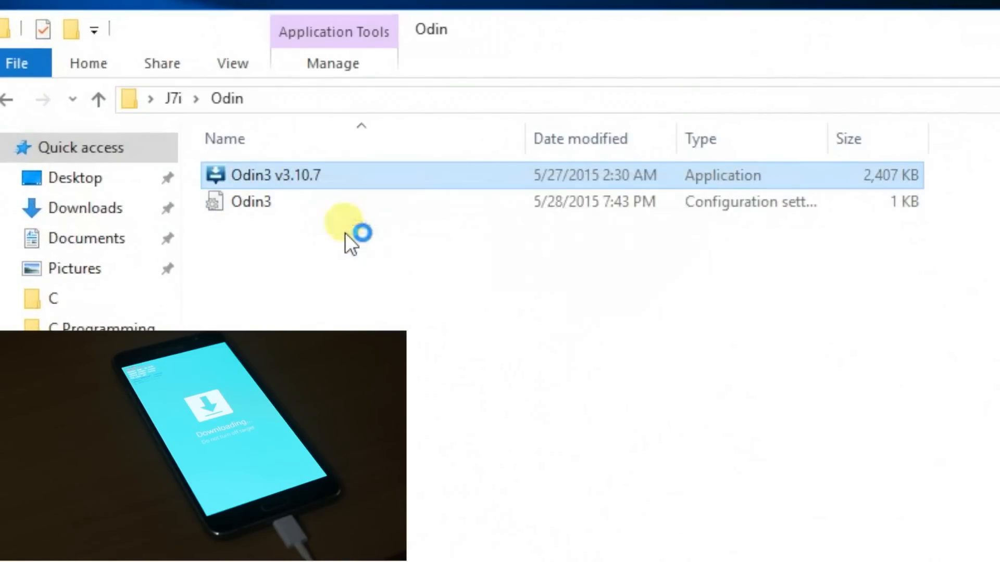
{"action": "double_click", "coordinate": [275, 175]}
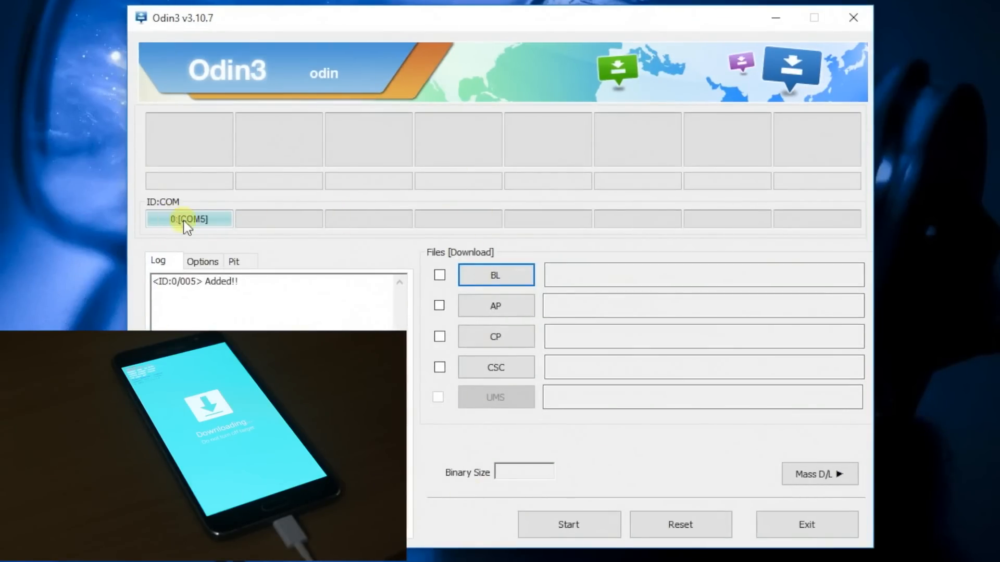
{"action": "mouse_move", "coordinate": [195, 231]}
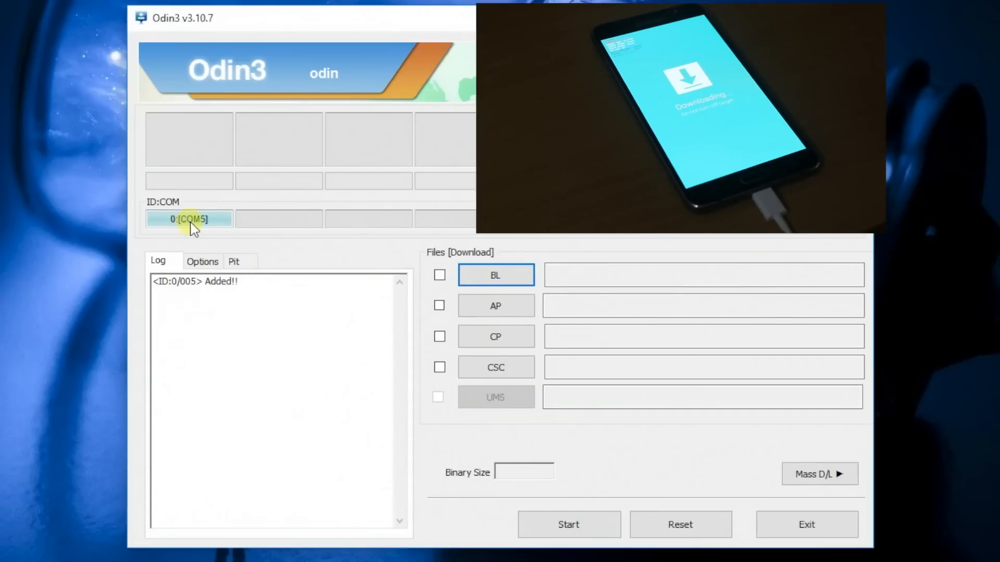
{"action": "mouse_move", "coordinate": [496, 305]}
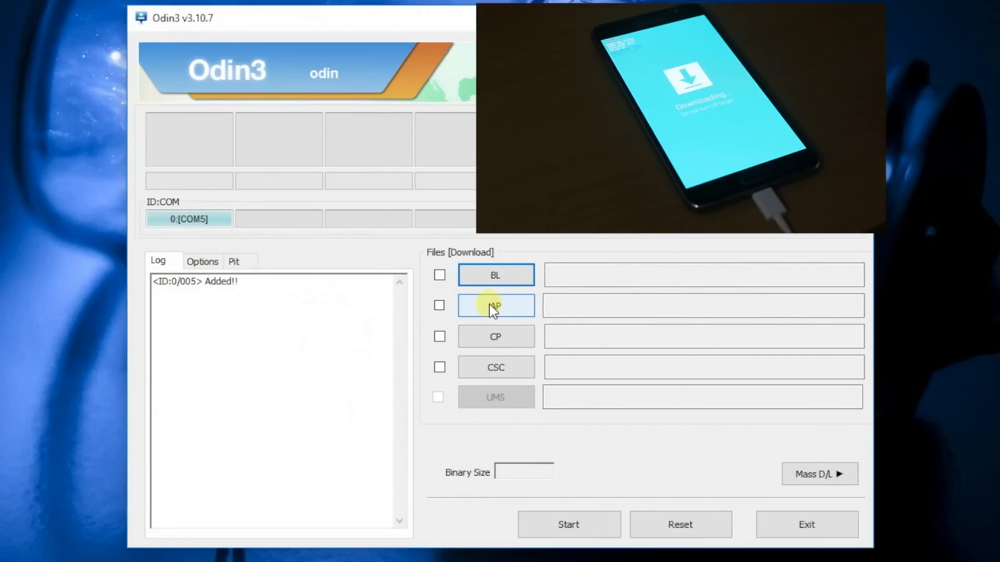
Step: Load twrp-3.0.2-0-j7xelte.img.tar into the AP slot (binary size 18.1MB)
{"action": "left_click", "coordinate": [496, 305]}
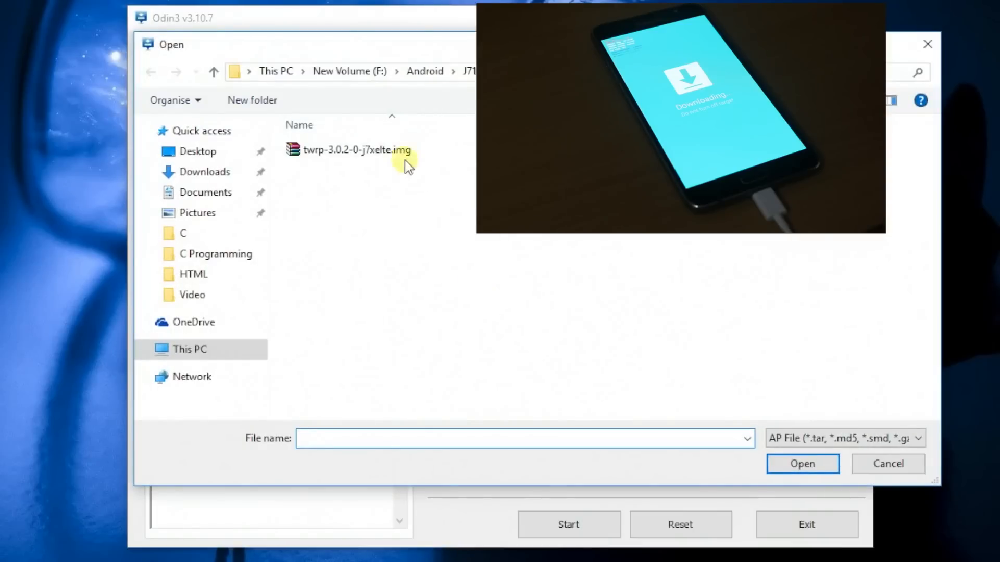
{"action": "left_click", "coordinate": [354, 149]}
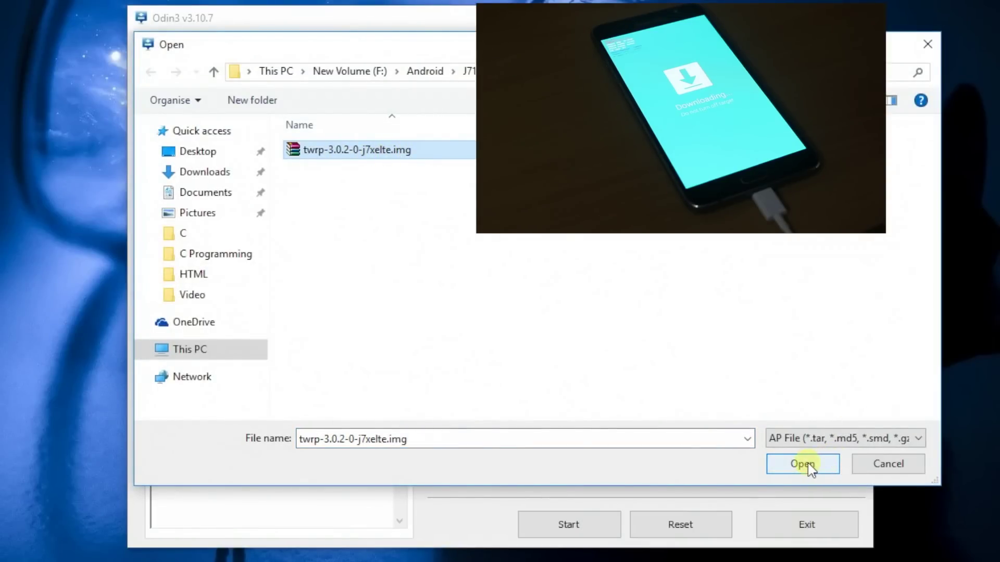
{"action": "left_click", "coordinate": [802, 463]}
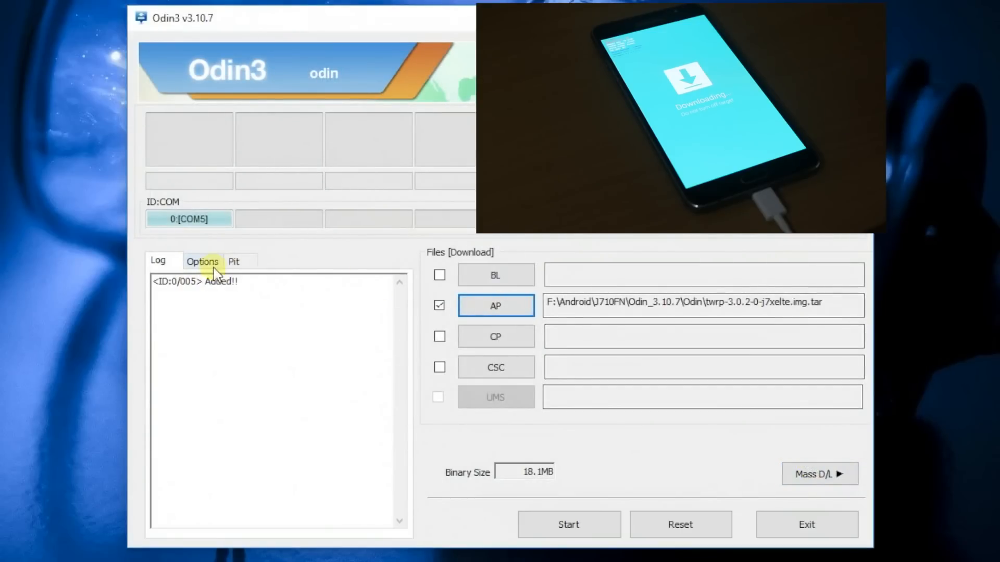
Step: Untick Auto Reboot in Options and start flashing the recovery image
{"action": "left_click", "coordinate": [202, 261]}
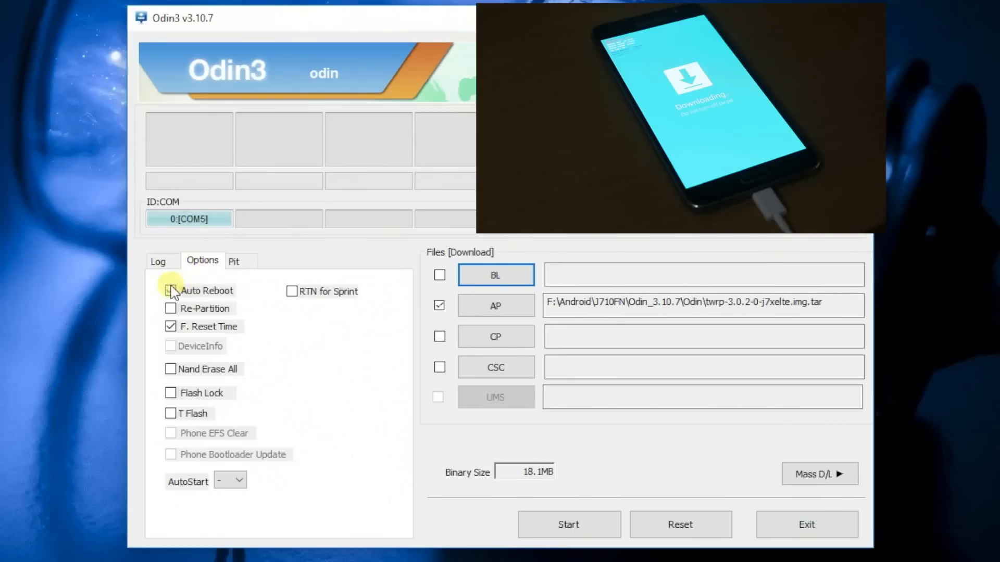
{"action": "left_click", "coordinate": [169, 290]}
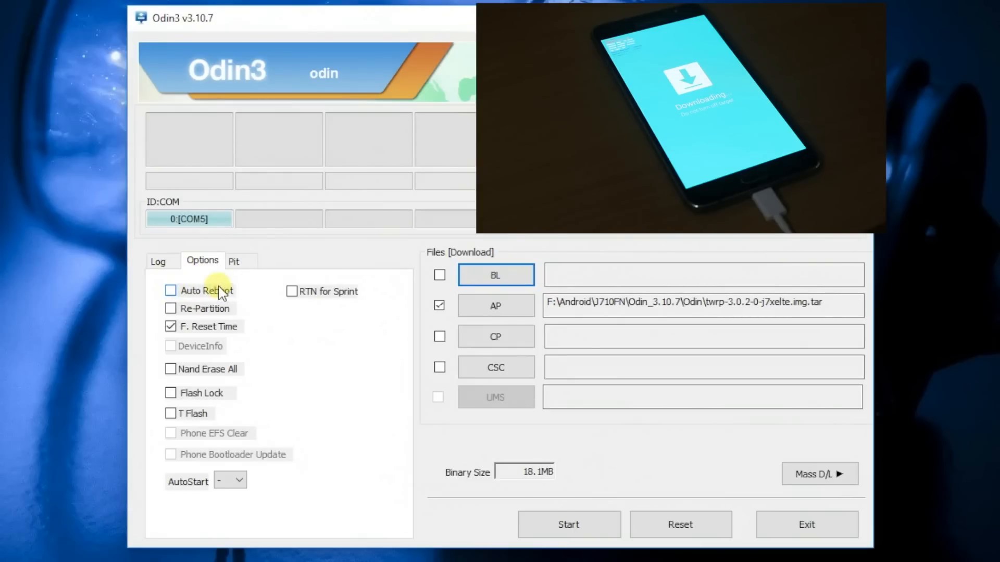
{"action": "mouse_move", "coordinate": [558, 545]}
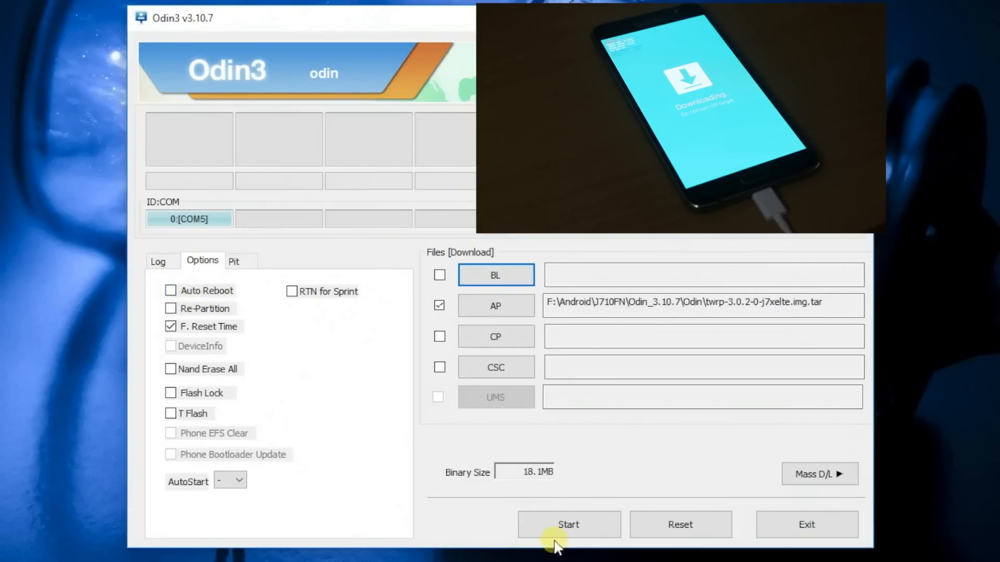
{"action": "left_click", "coordinate": [568, 523]}
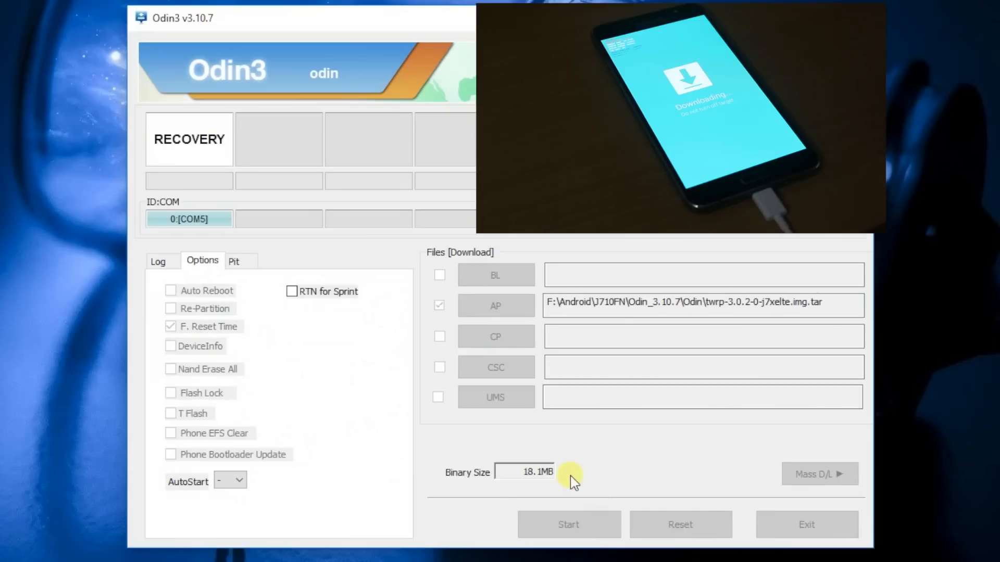